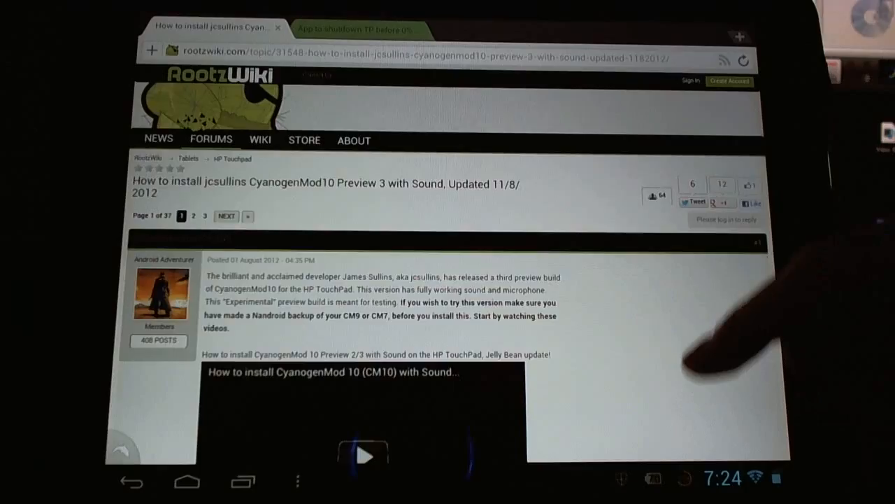
# Scroll the CyanogenMod10 guide and start the embedded YouTube installation video.
pyautogui.scroll(-3)
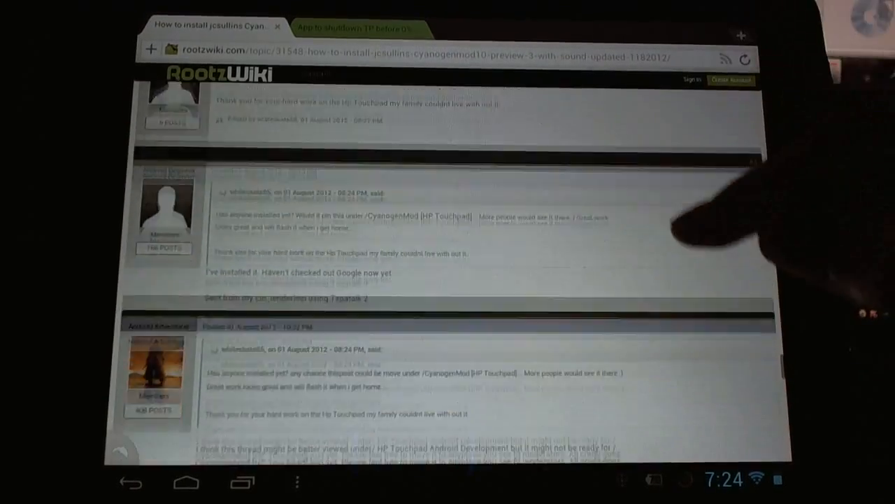
pyautogui.scroll(3)
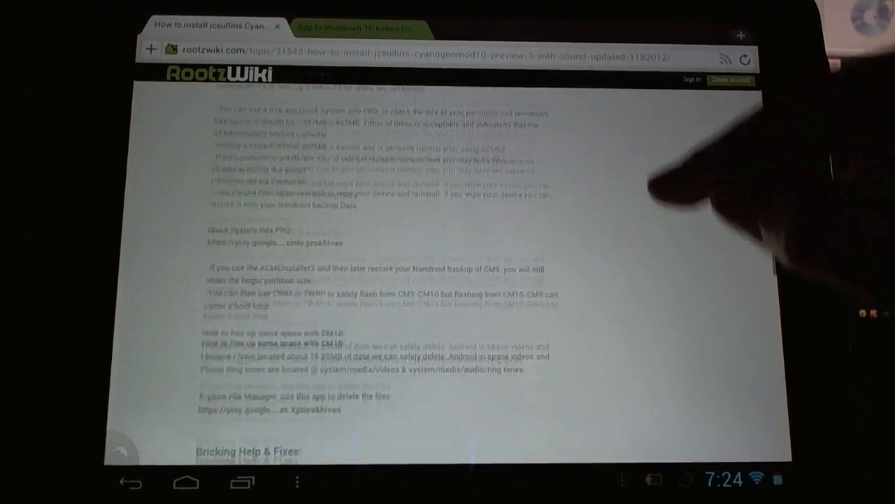
pyautogui.scroll(-3)
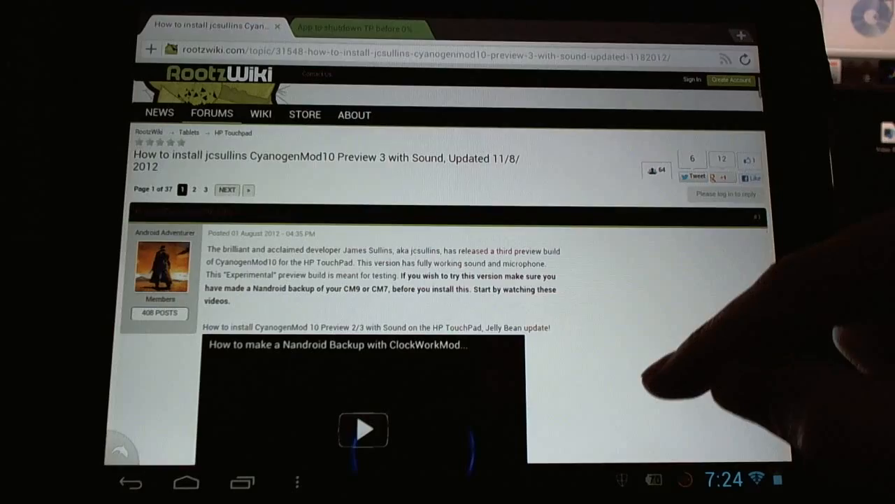
pyautogui.scroll(-3)
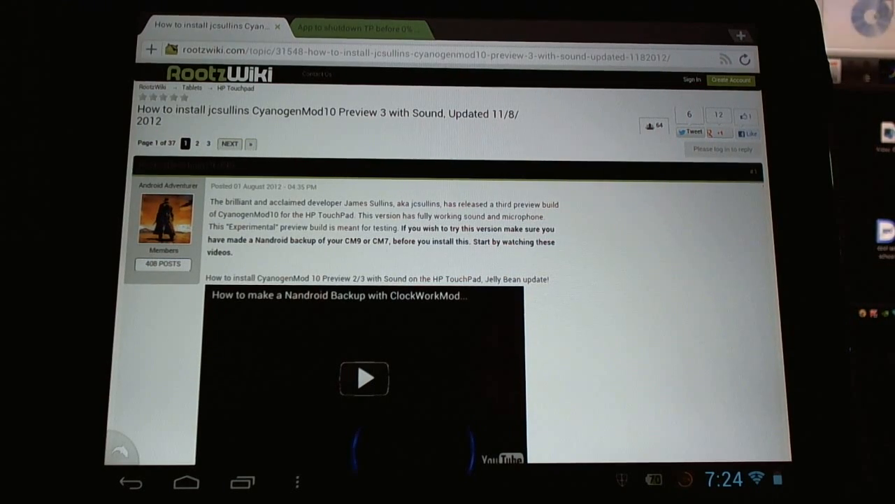
pyautogui.scroll(-3)
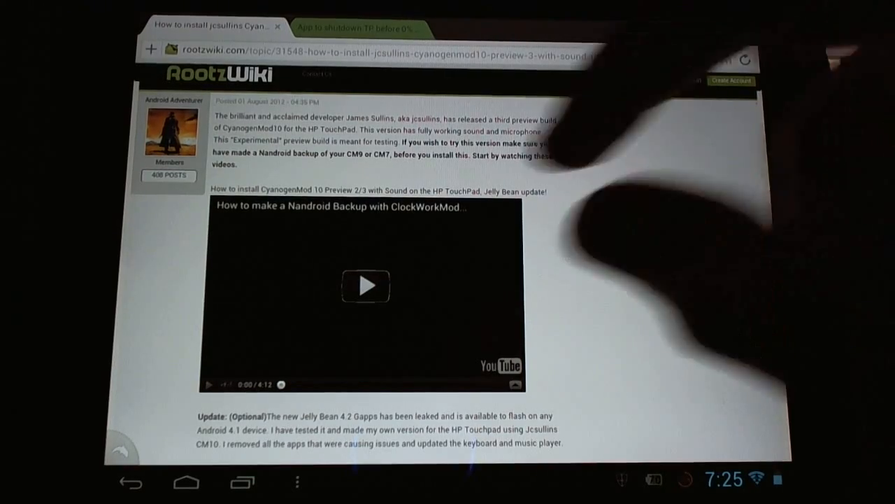
pyautogui.click(365, 286)
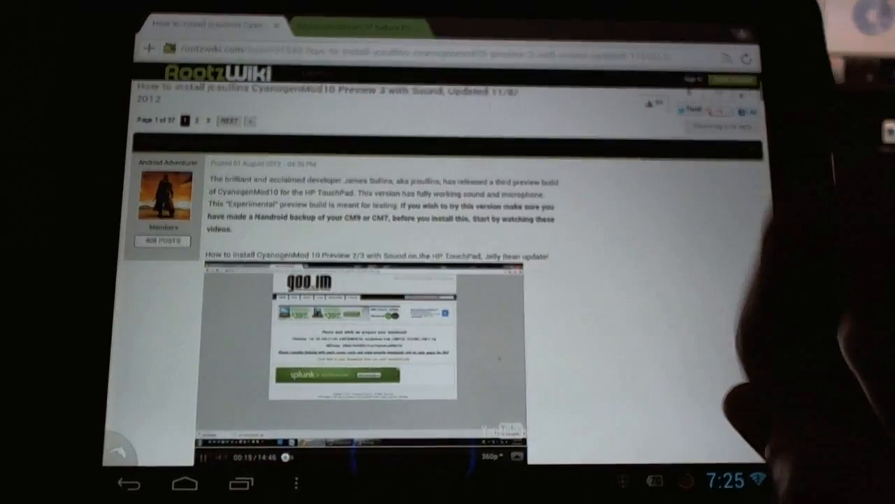
pyautogui.scroll(-3)
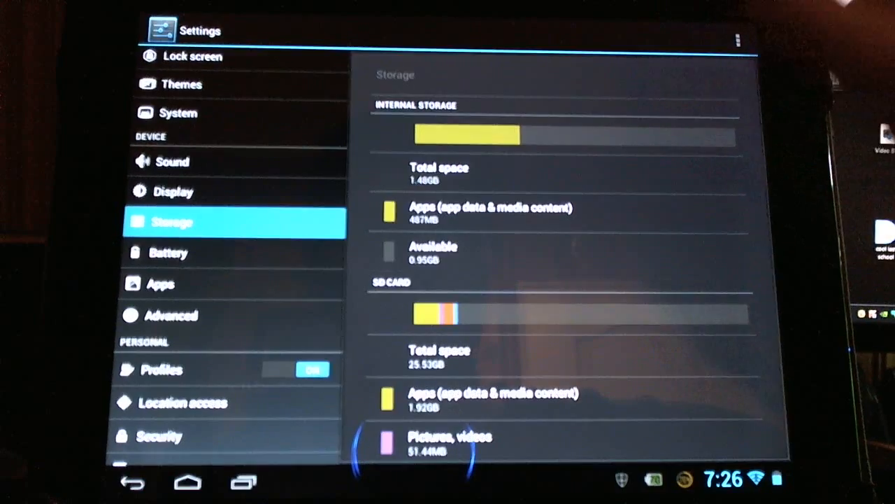
# View the Storage page showing 0.95GB free of 1.48GB internal space.
pyautogui.click(737, 38)
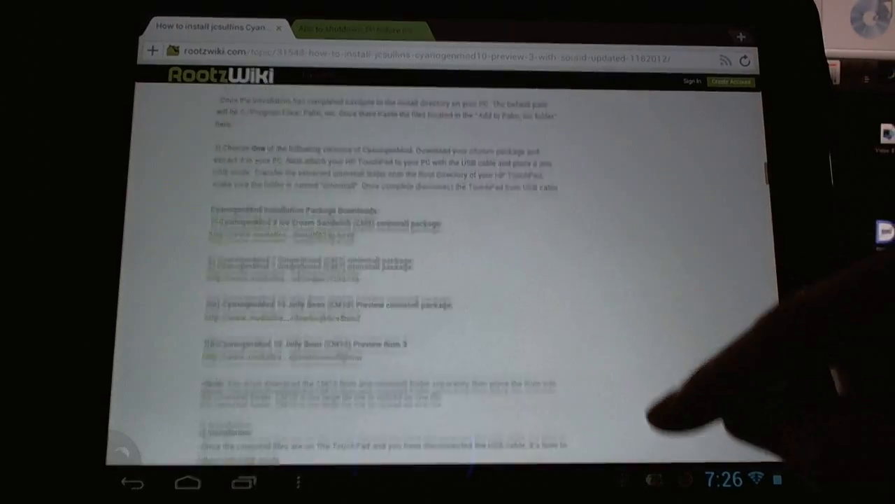
# Scroll to 'The Bad' and follow the 'App to shutdown TP before 0% battery' link.
pyautogui.scroll(-3)
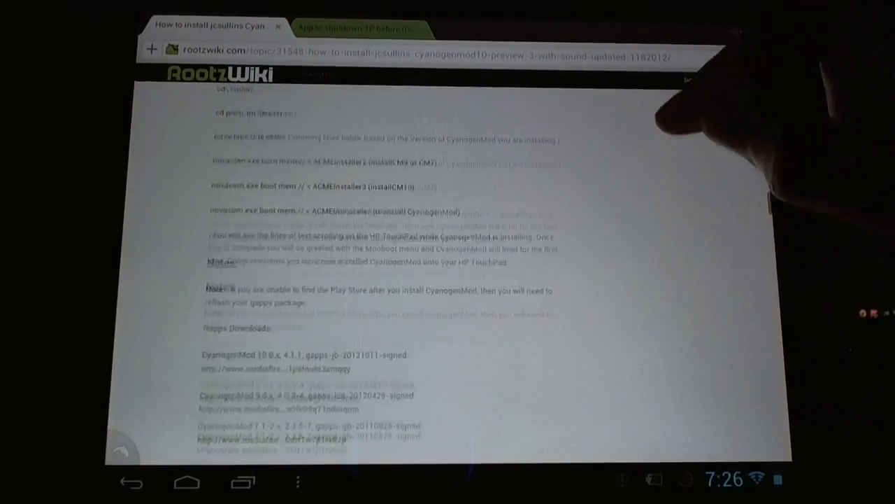
pyautogui.scroll(-3)
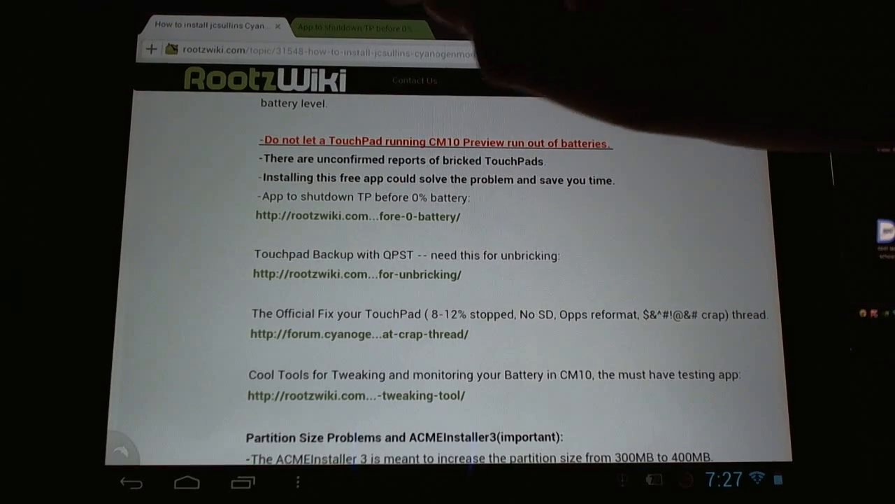
pyautogui.click(357, 28)
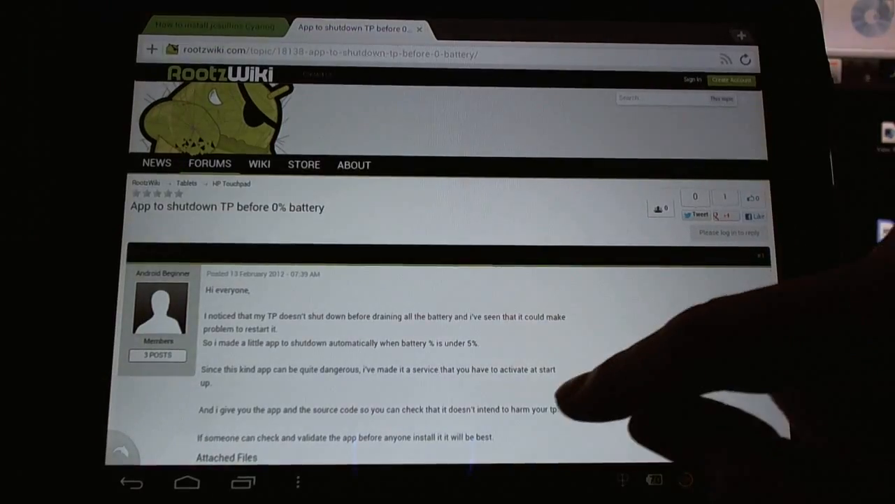
# Scroll to Attached Files and bring up the save prompt for BatteryCheck.zip.
pyautogui.scroll(-3)
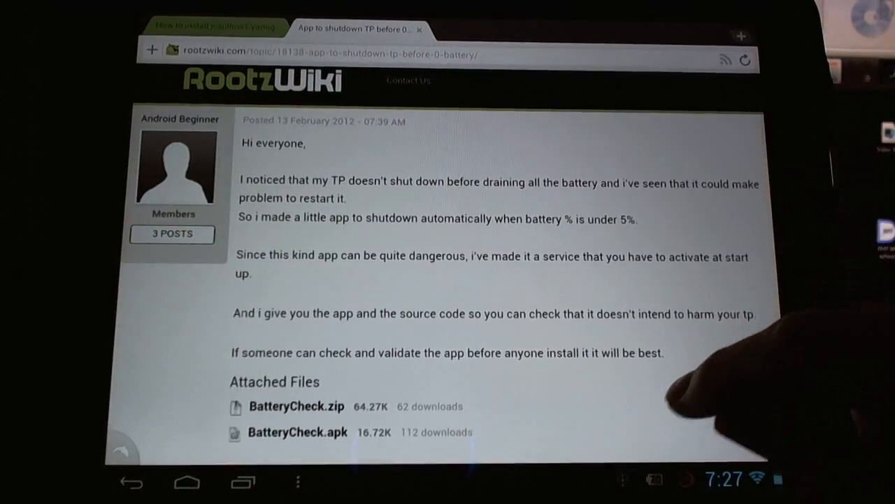
pyautogui.scroll(-3)
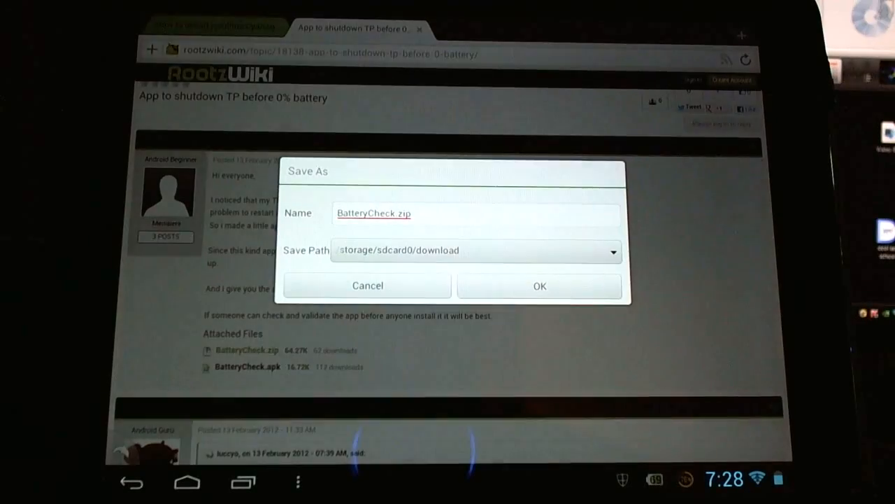
# Confirm saving BatteryCheck.zip to /storage/sdcard0/download.
pyautogui.click(540, 285)
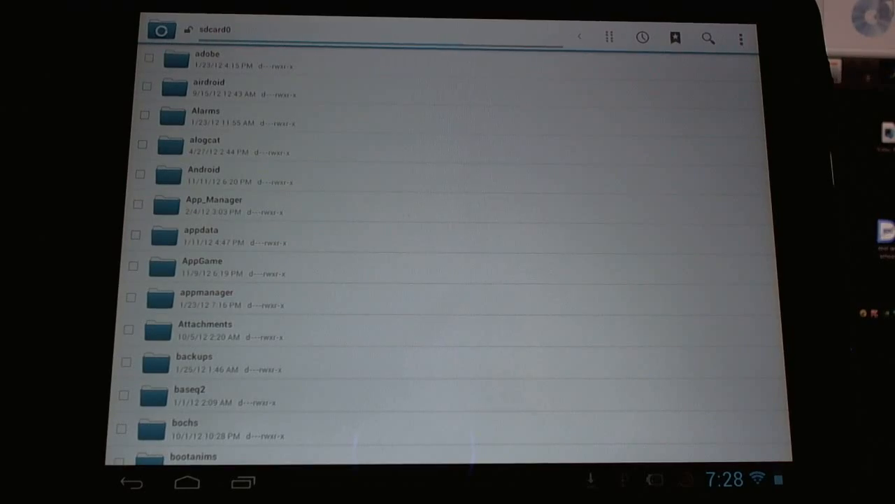
# Scroll the sdcard0 listing past the folders to BatteryCheck.apk.
pyautogui.scroll(-3)
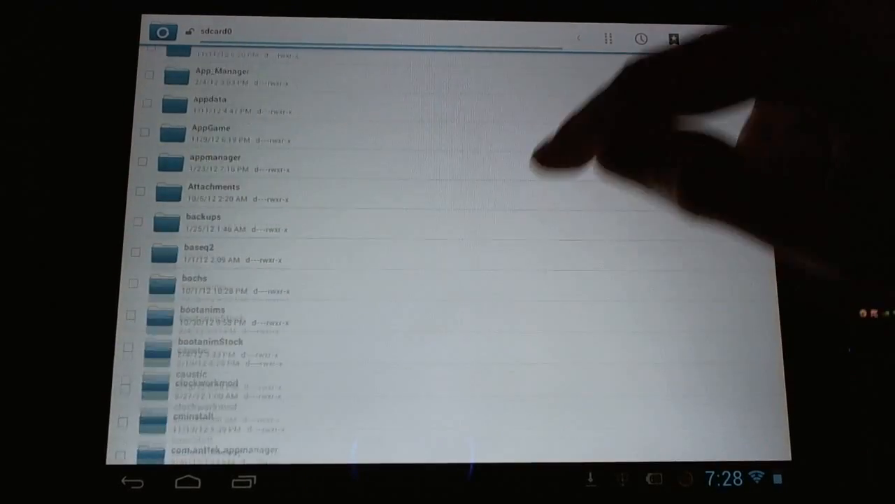
pyautogui.scroll(-3)
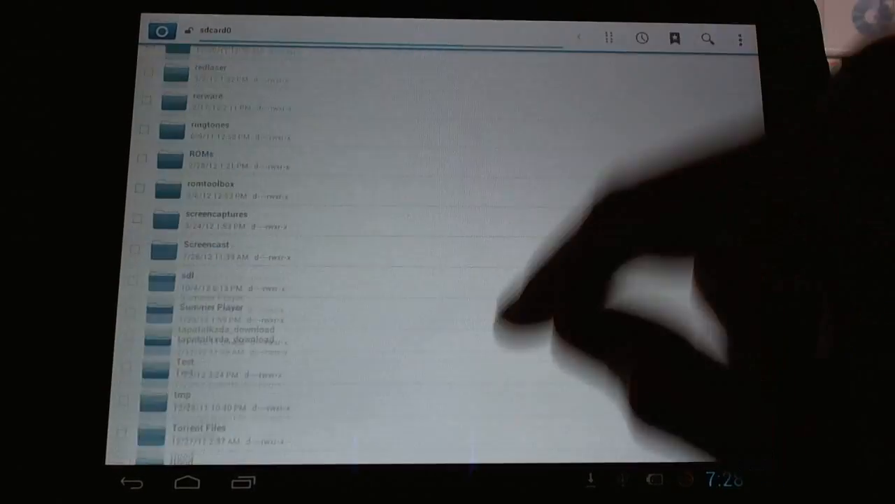
pyautogui.scroll(-3)
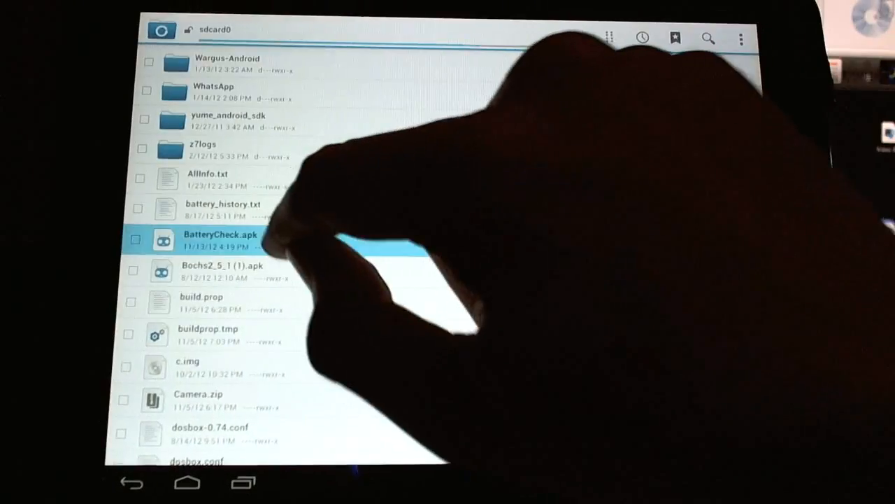
# Install BatteryCheck.apk, replacing the existing app, and finish the installer.
pyautogui.click(220, 240)
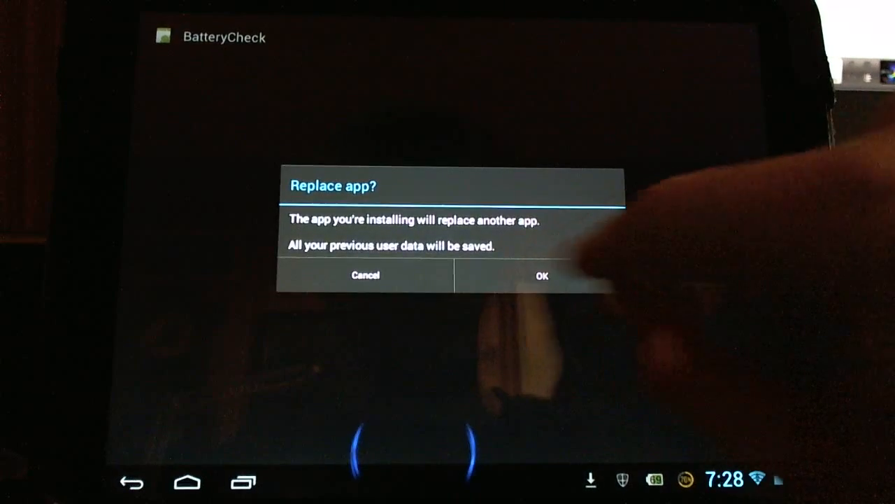
pyautogui.click(542, 275)
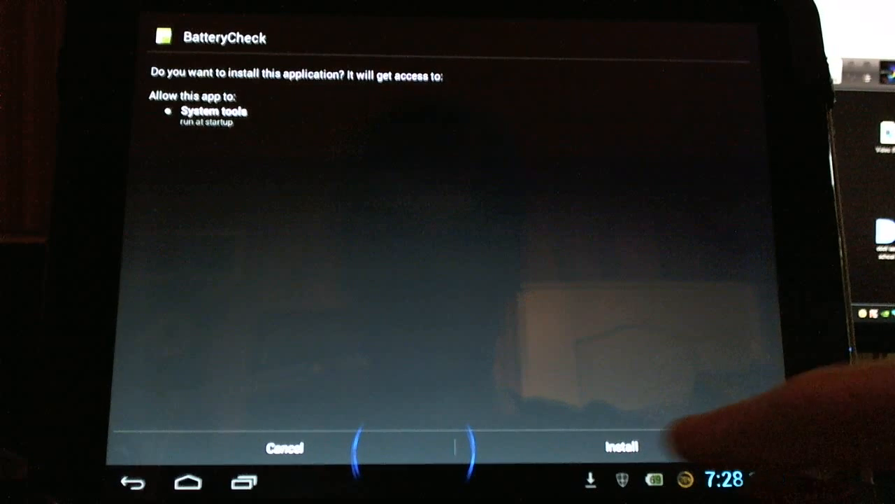
pyautogui.click(620, 447)
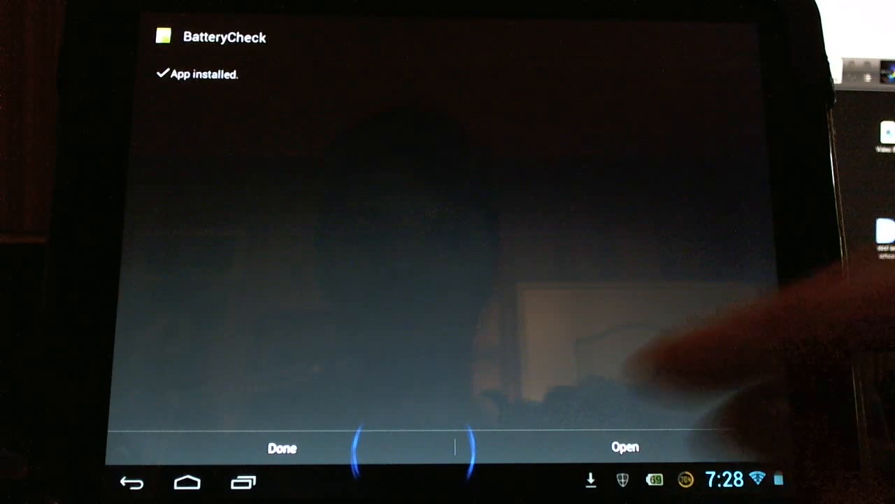
pyautogui.click(625, 446)
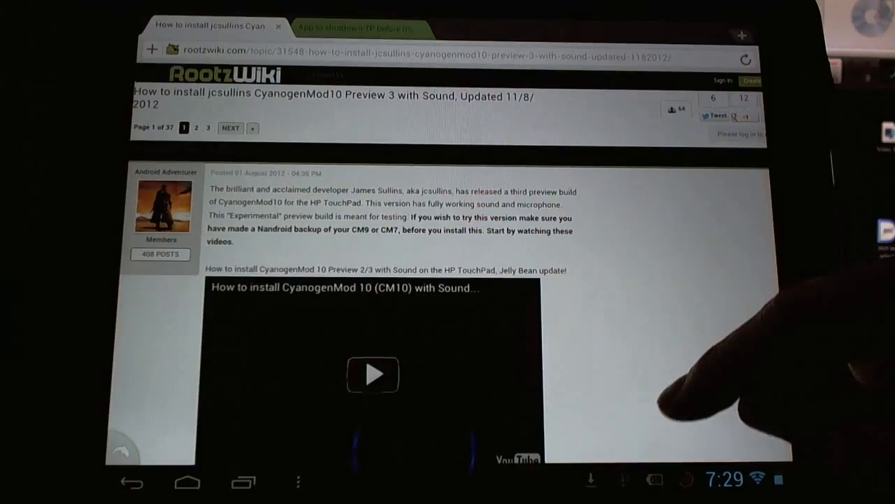
# Read 'Partition Size Problems and ACMEInstaller3' recommending Quick System Info PRO, then reach Google Play.
pyautogui.scroll(-3)
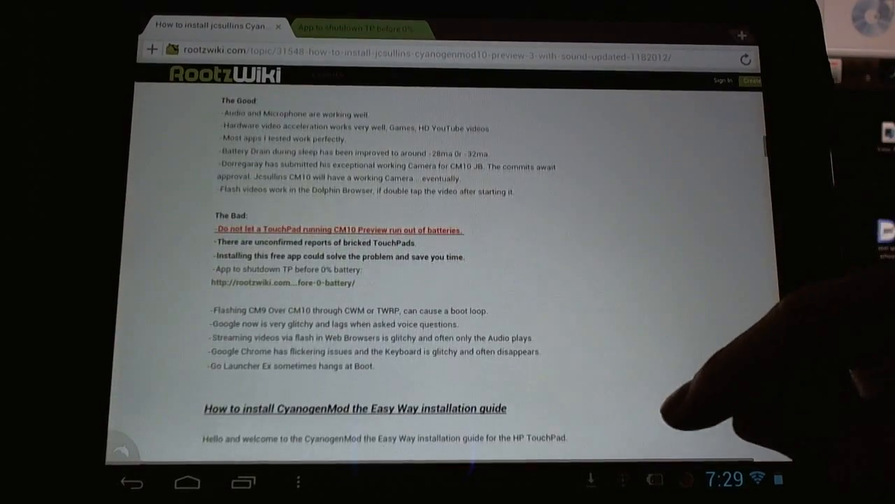
pyautogui.scroll(-3)
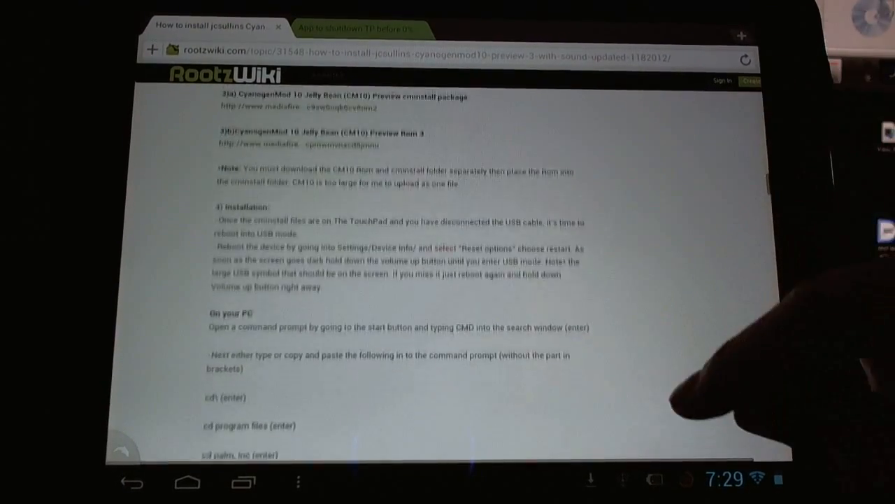
pyautogui.scroll(3)
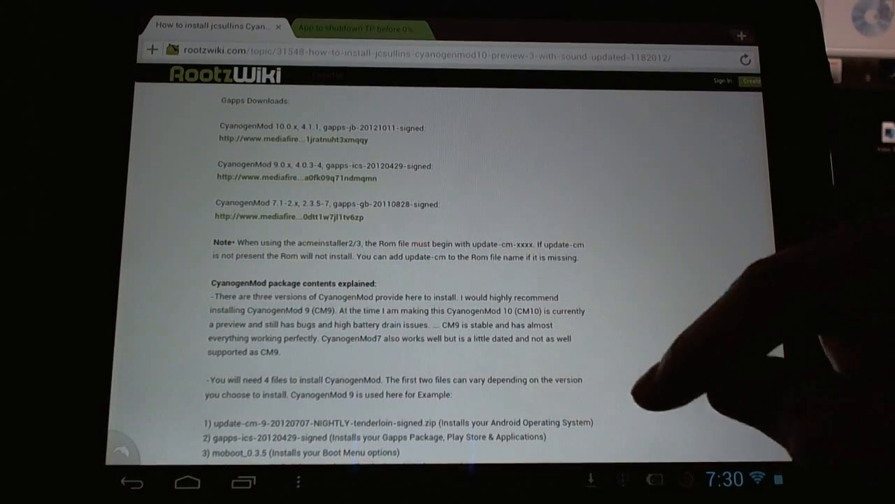
pyautogui.scroll(-3)
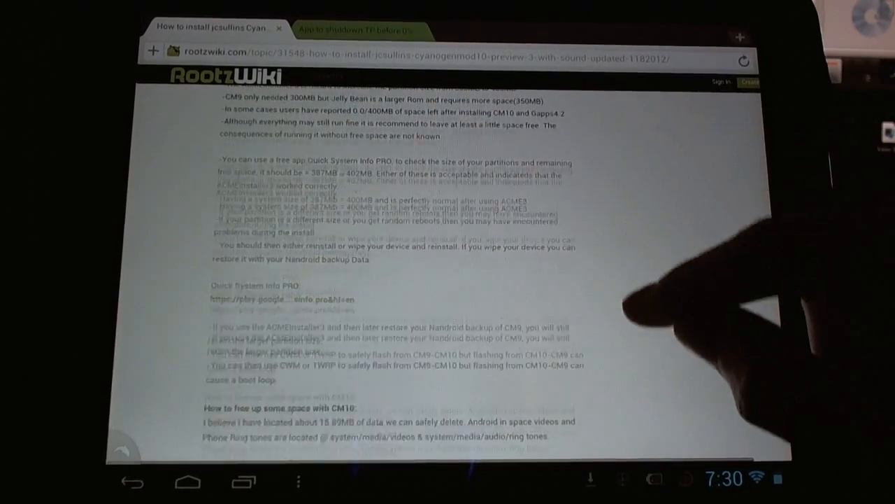
pyautogui.scroll(3)
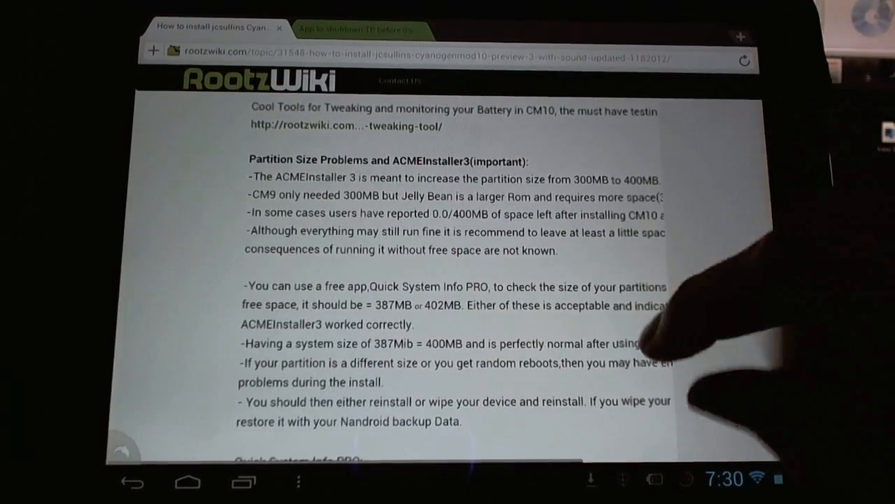
pyautogui.scroll(3)
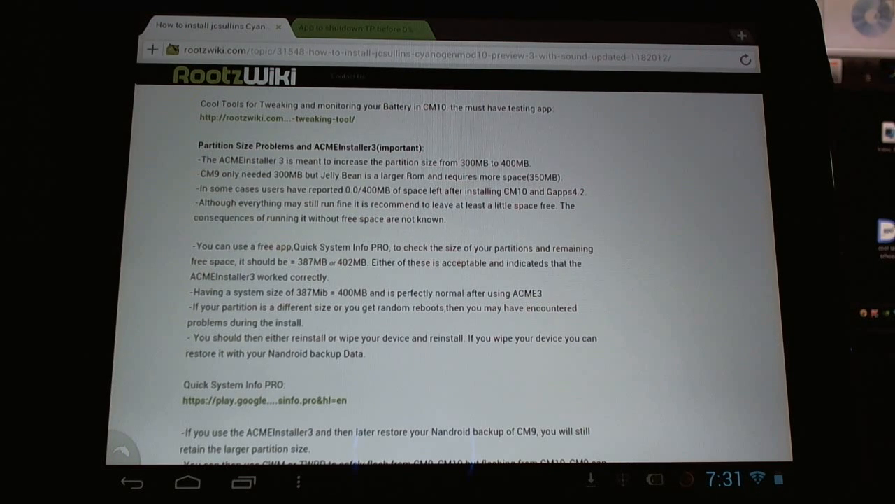
pyautogui.scroll(-3)
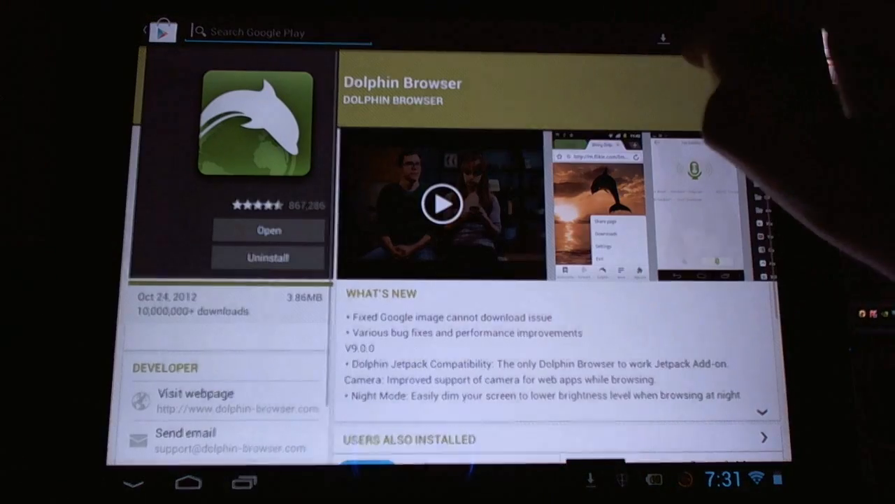
# Open Quick System Info PRO from its Google Play listing.
pyautogui.click(252, 31)
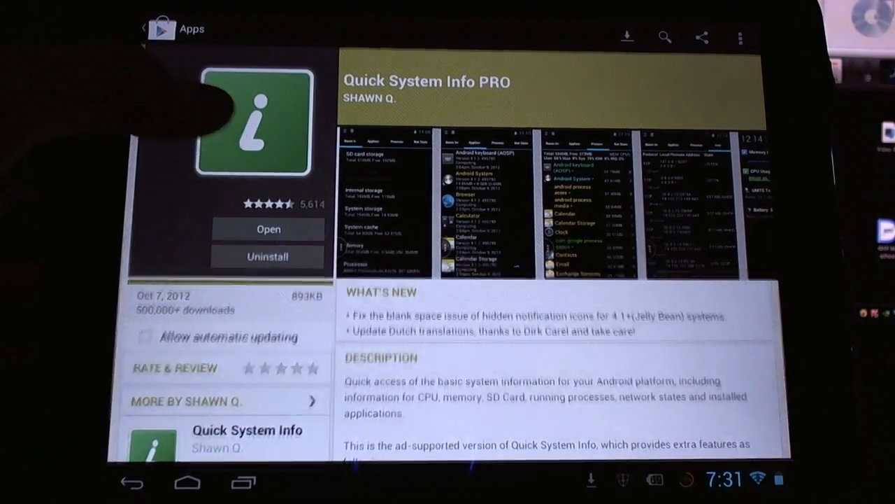
pyautogui.click(268, 229)
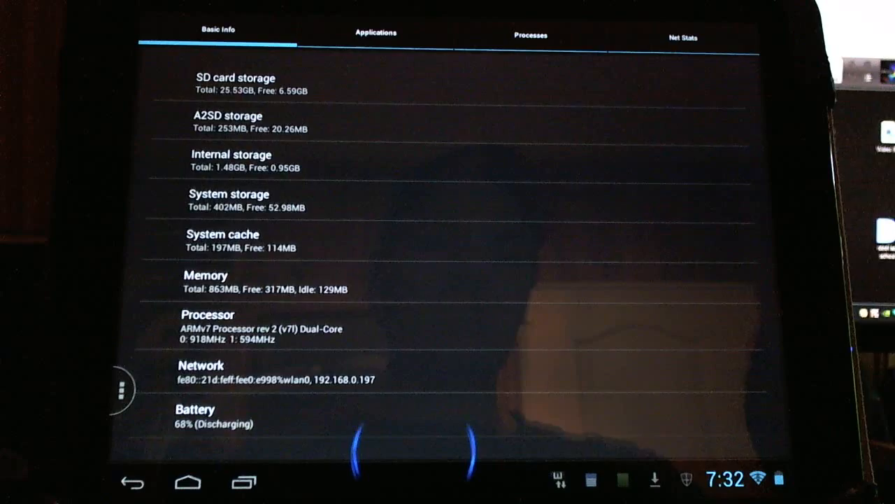
# Check system storage (402MB total, 52.98MB free) and return to the CM10 guide.
pyautogui.click(206, 281)
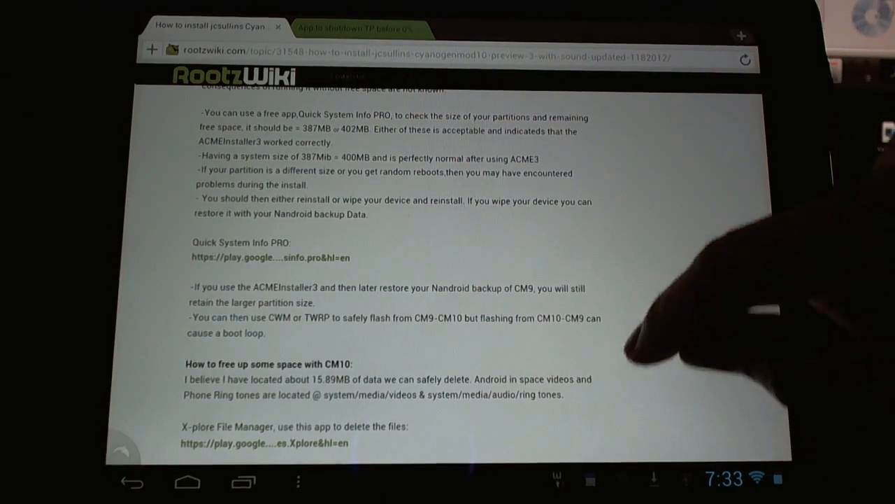
# Scroll the guide down to the 'How to free up some space with CM10' section.
pyautogui.scroll(-3)
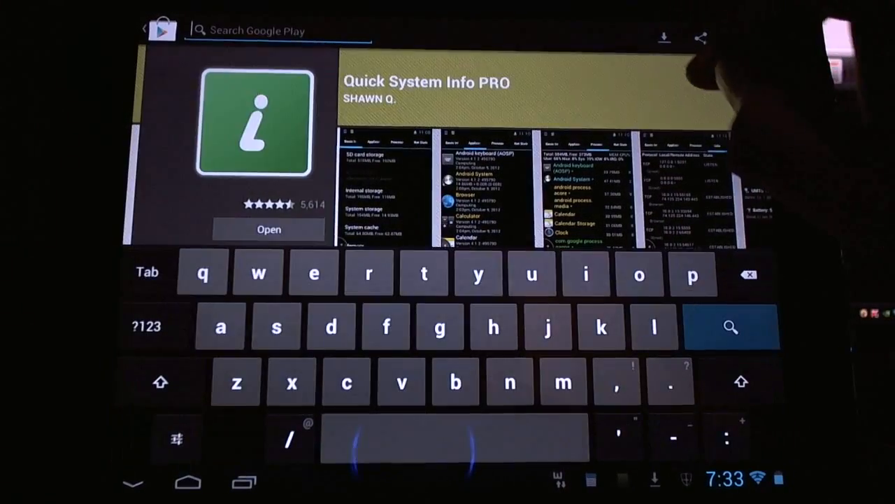
# Search Google Play for 'xplore file manager' and launch the installed X-plore File Manager.
pyautogui.click(276, 30)
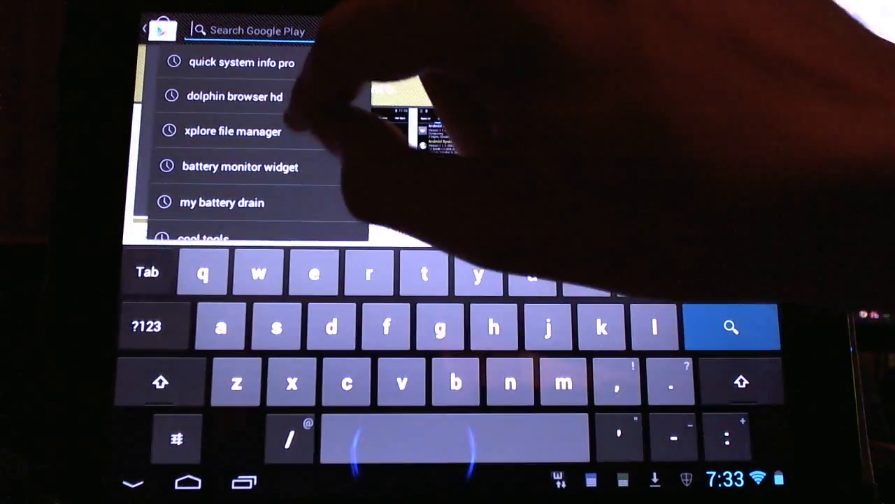
pyautogui.click(233, 131)
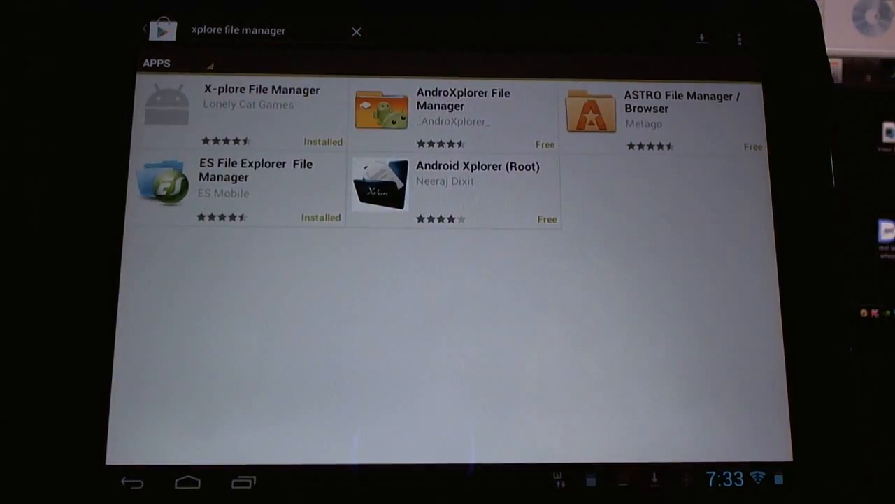
pyautogui.click(238, 111)
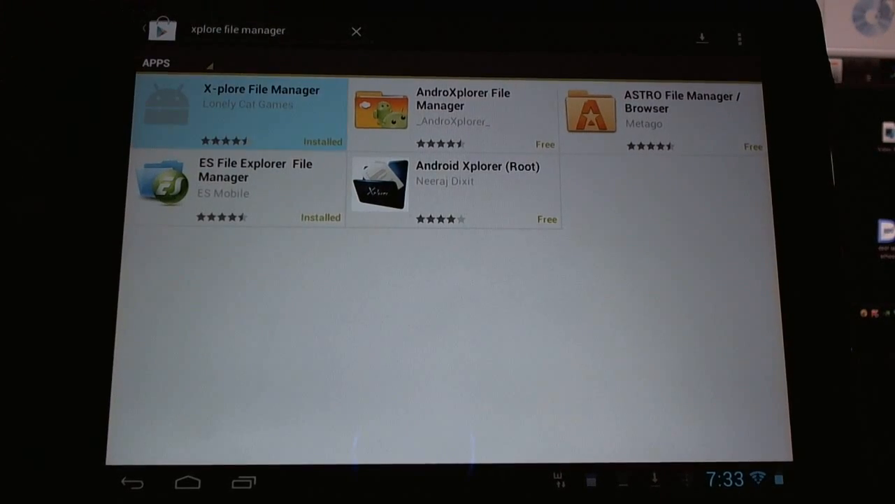
pyautogui.click(238, 112)
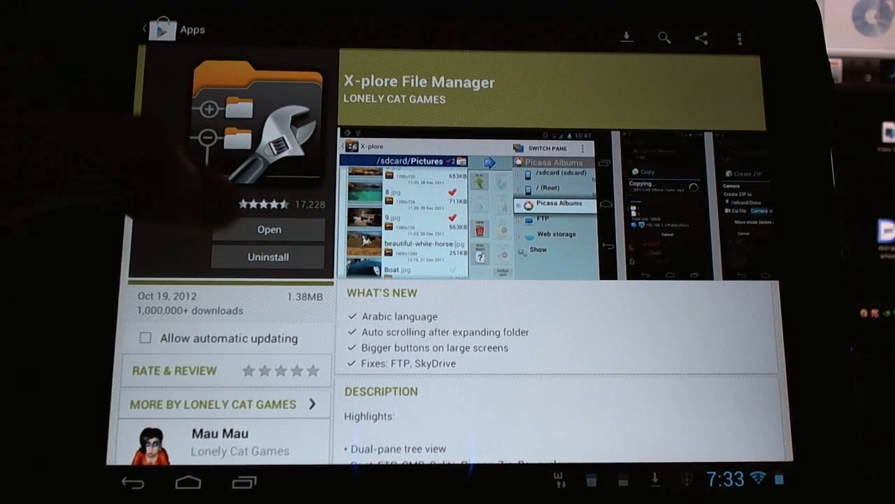
pyautogui.click(268, 229)
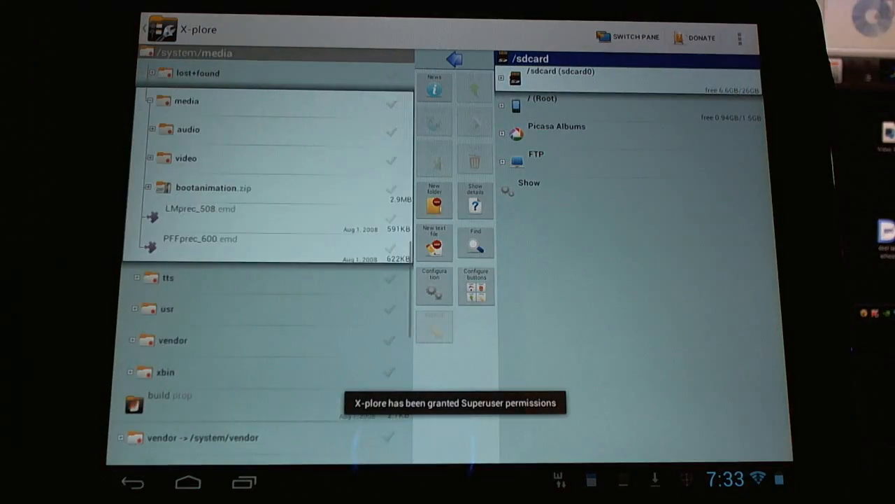
# Expand / (Root) in X-plore's second pane and scroll down to the system folder.
pyautogui.scroll(3)
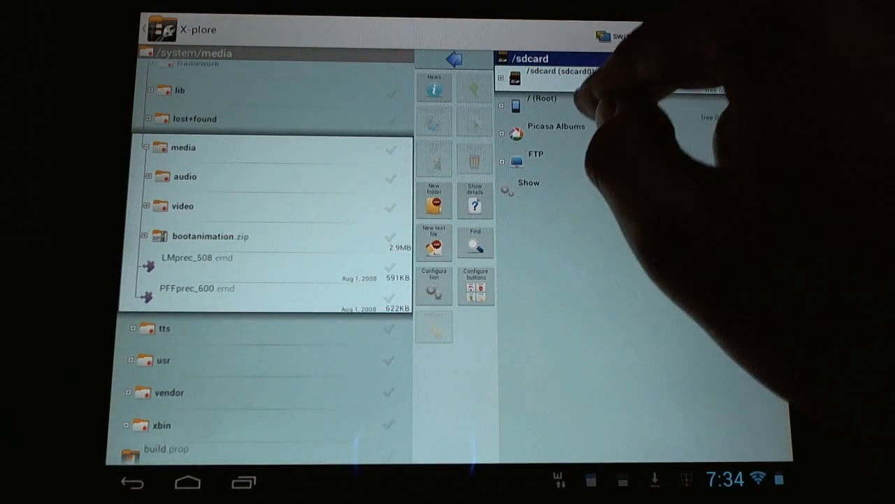
pyautogui.click(544, 98)
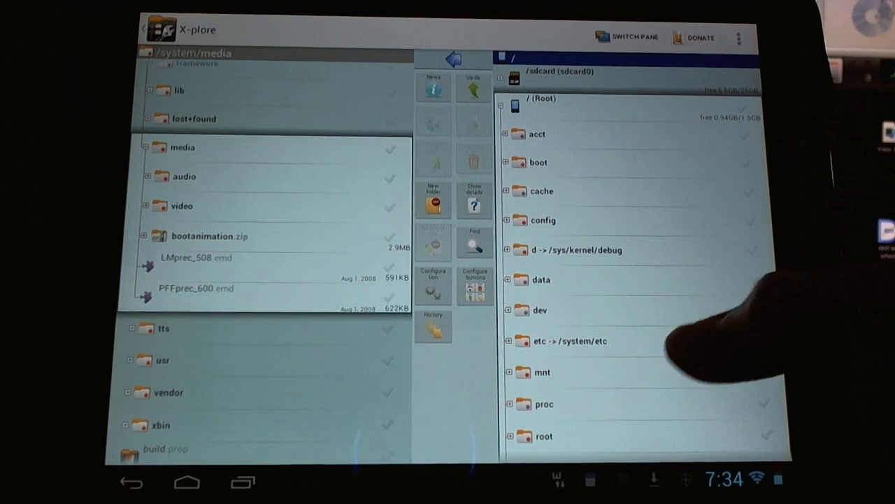
pyautogui.scroll(-3)
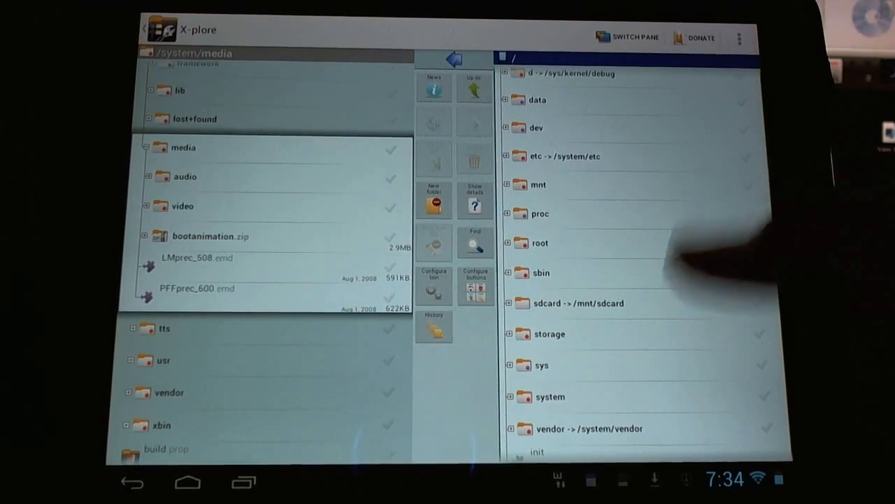
pyautogui.scroll(-3)
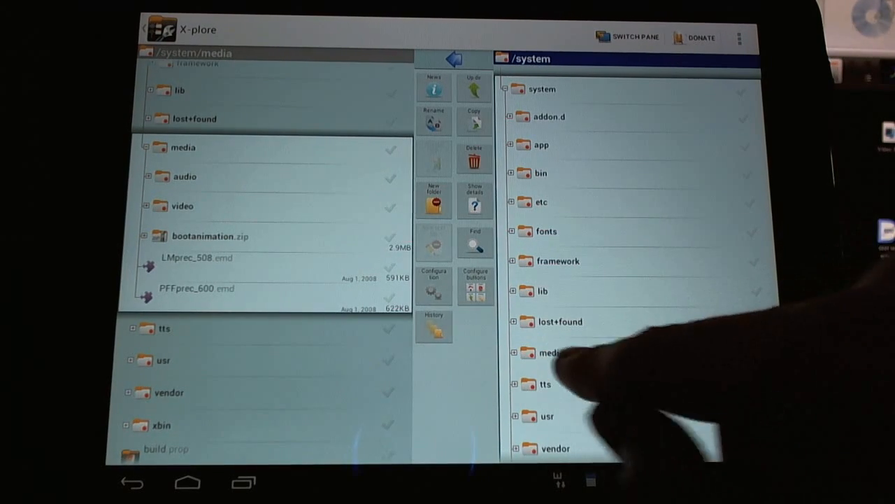
# Browse /system/media and its audio folder, then return to the CM10 guide.
pyautogui.click(549, 352)
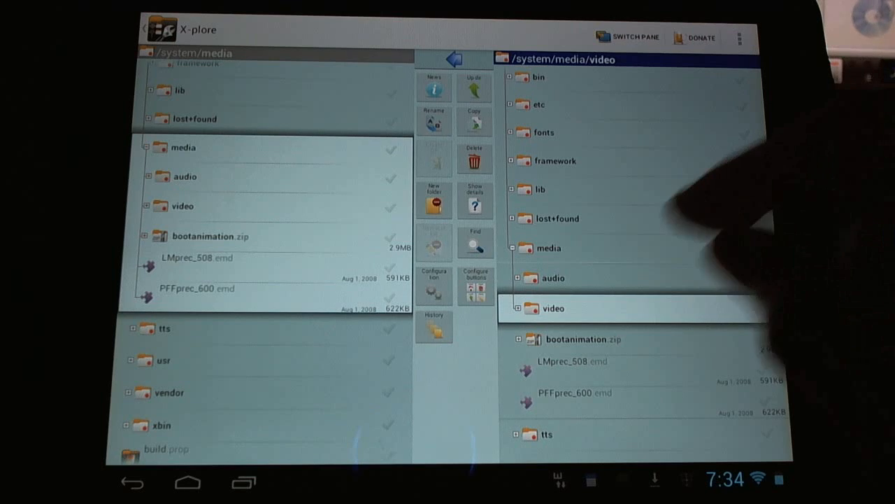
pyautogui.click(552, 278)
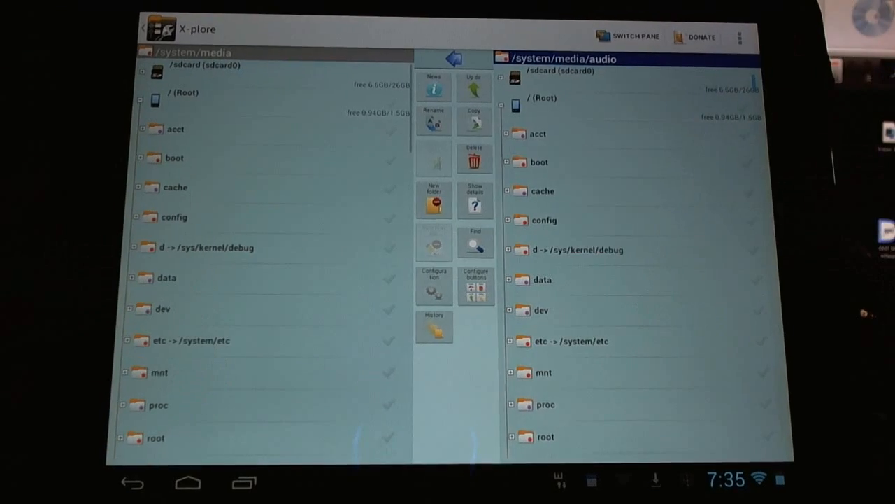
pyautogui.click(542, 98)
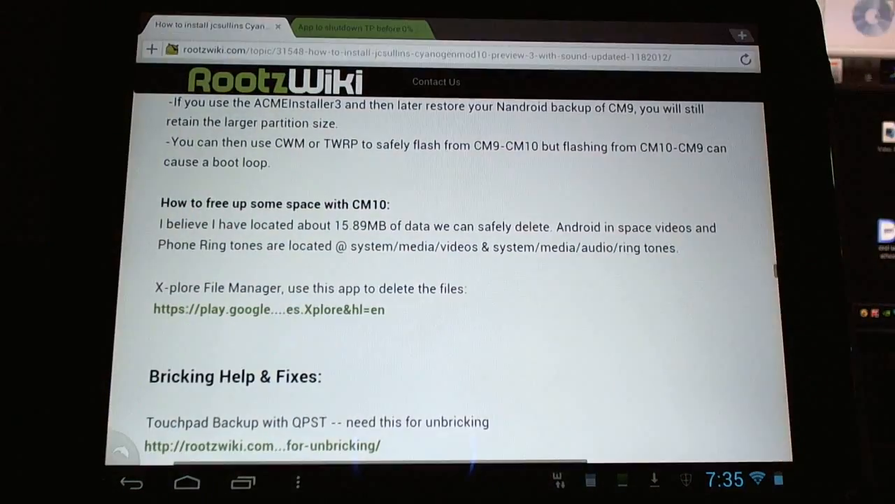
# Scroll the RootzWiki guide to its top post showing the embedded CM10 installation video.
pyautogui.scroll(3)
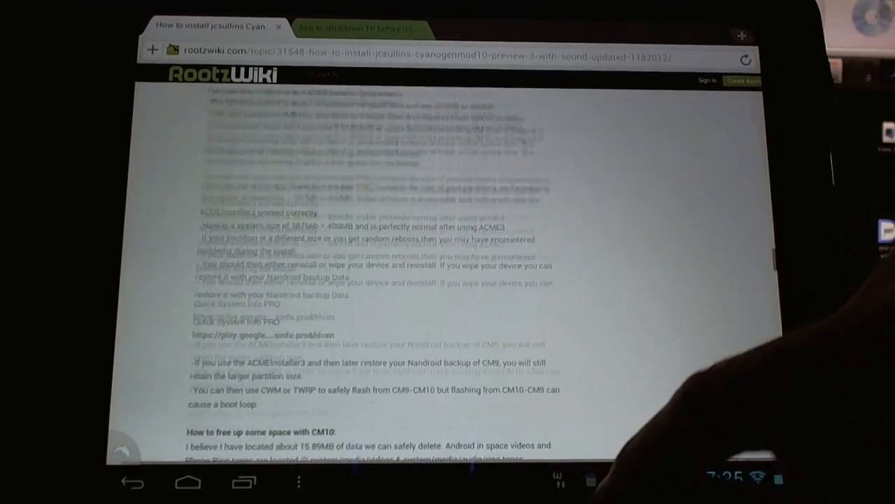
pyautogui.scroll(3)
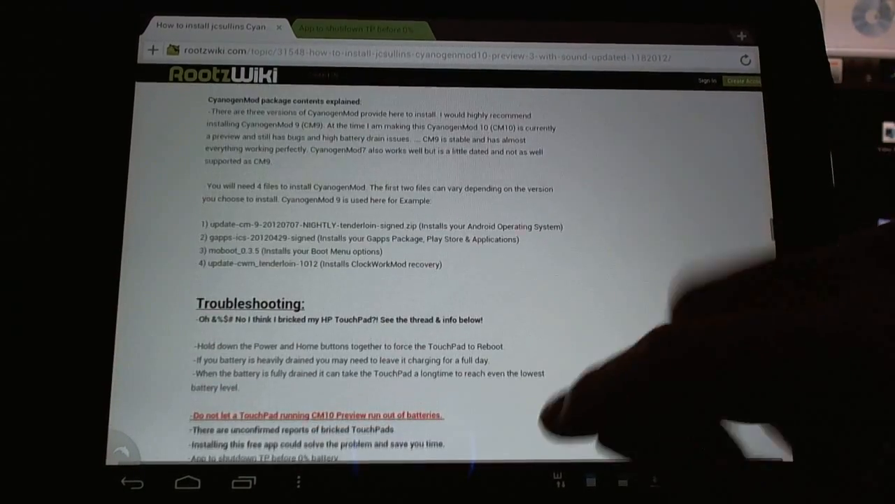
pyautogui.scroll(-3)
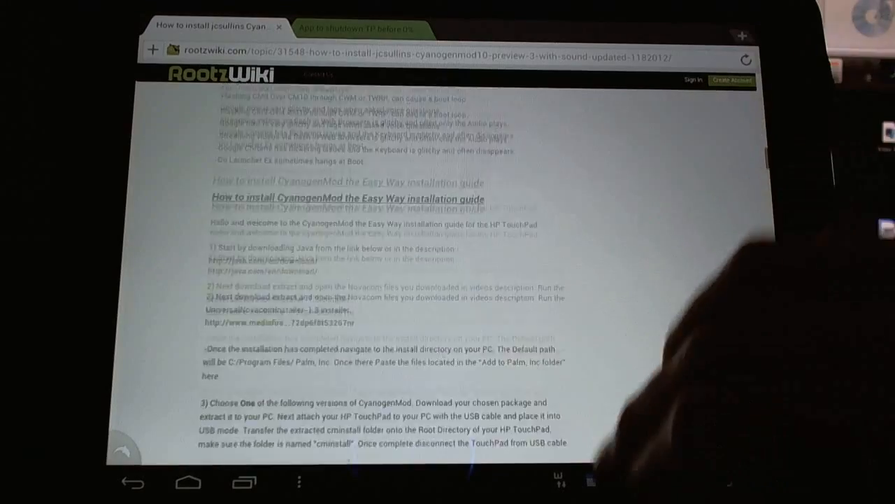
pyautogui.scroll(-3)
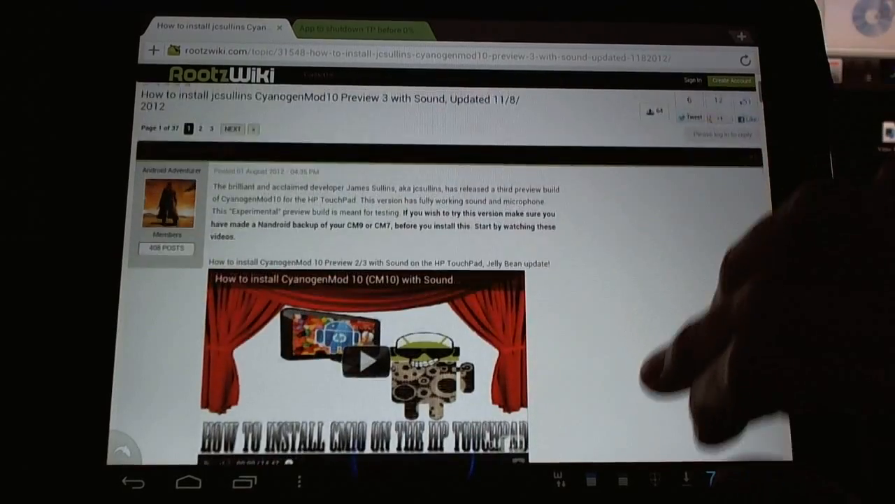
pyautogui.scroll(-3)
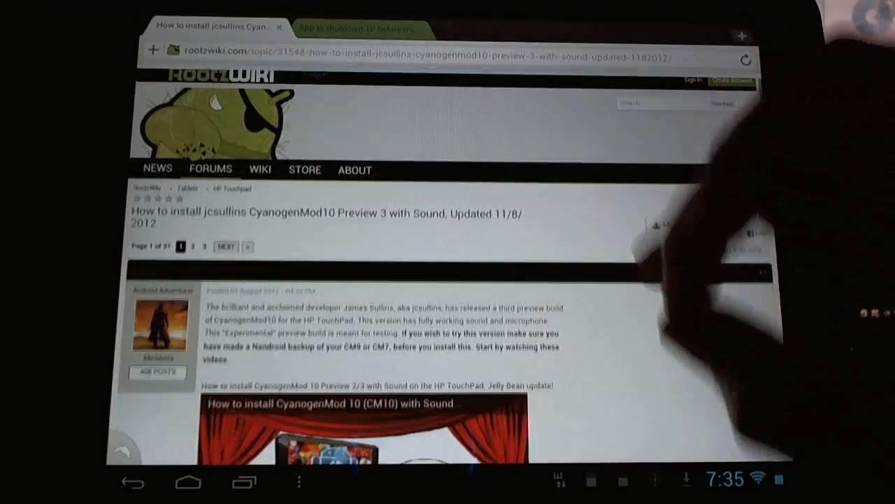
pyautogui.scroll(-3)
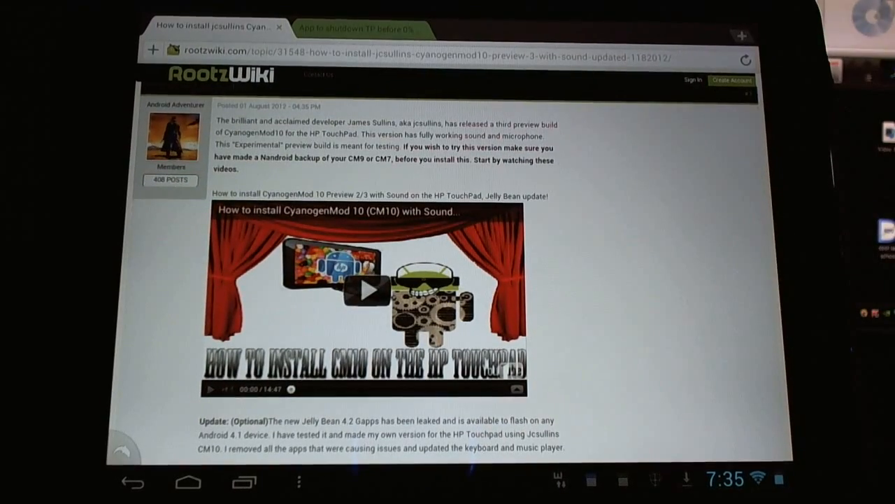